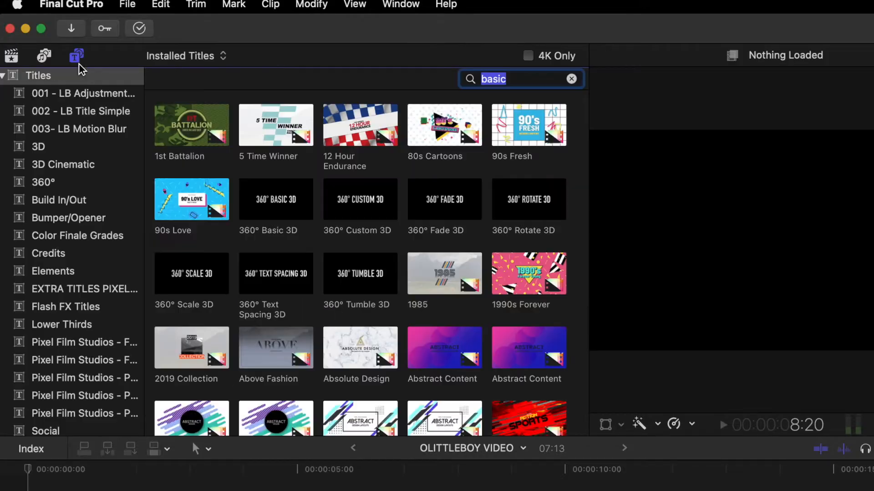
Step: Show the Lower Thirds category in the Titles and Generators browser
{"action": "left_click", "coordinate": [61, 324]}
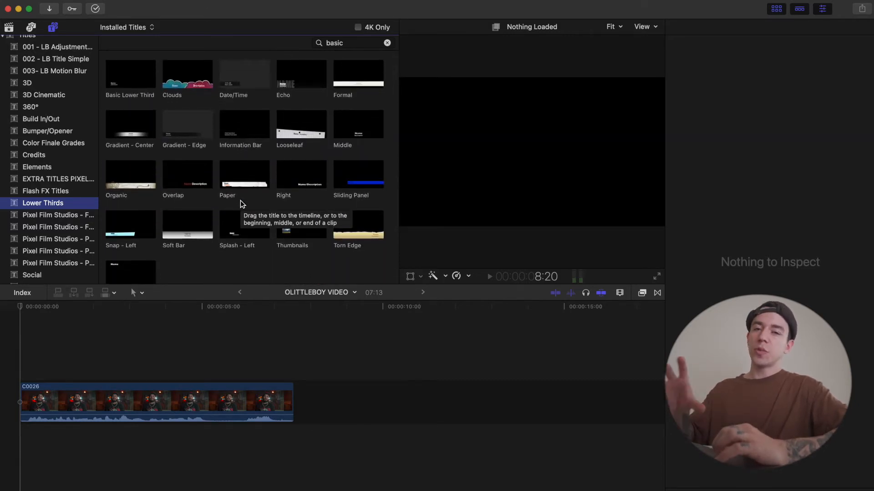
Step: Search the titles for 'basic' and drag Basic Title above interview clip C0026
{"action": "left_click", "coordinate": [52, 27]}
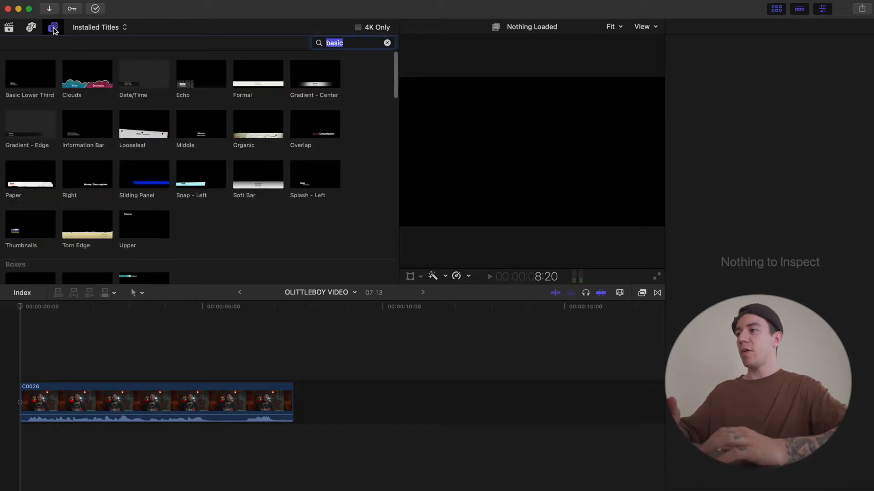
{"action": "left_click", "coordinate": [52, 27]}
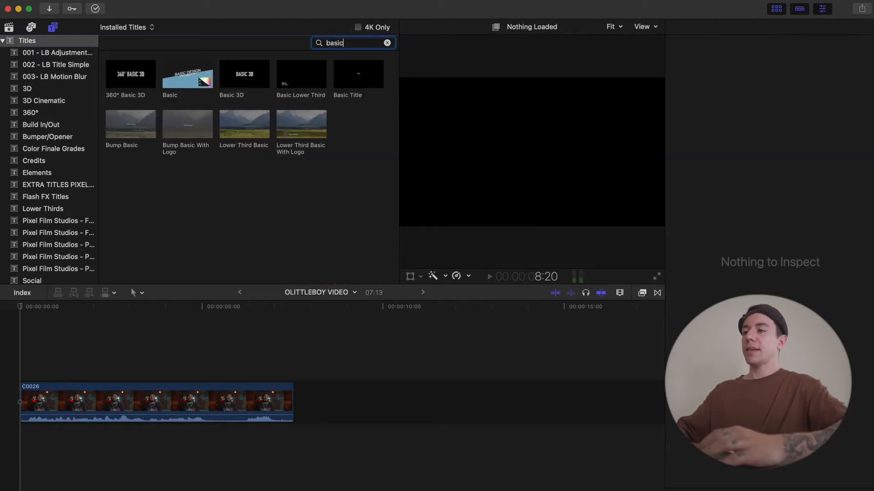
{"action": "left_click_drag", "start_coordinate": [358, 74], "coordinate": [211, 358]}
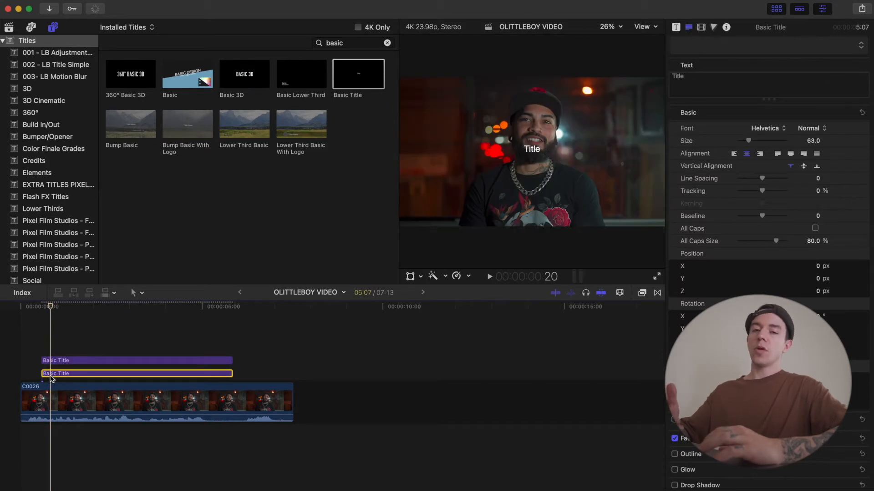
Step: Replace the top title's placeholder with 'LUIZ RIBEIRO' and position it lower left in the viewer
{"action": "left_click", "coordinate": [775, 9]}
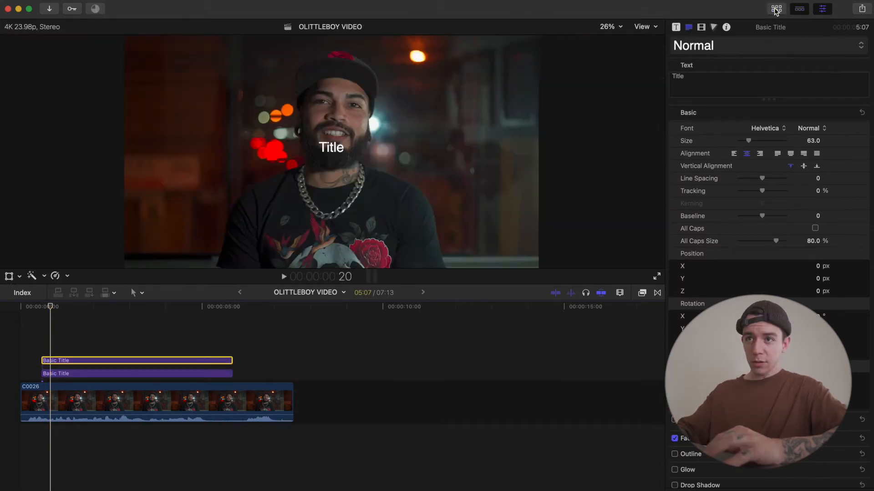
{"action": "left_click", "coordinate": [724, 76]}
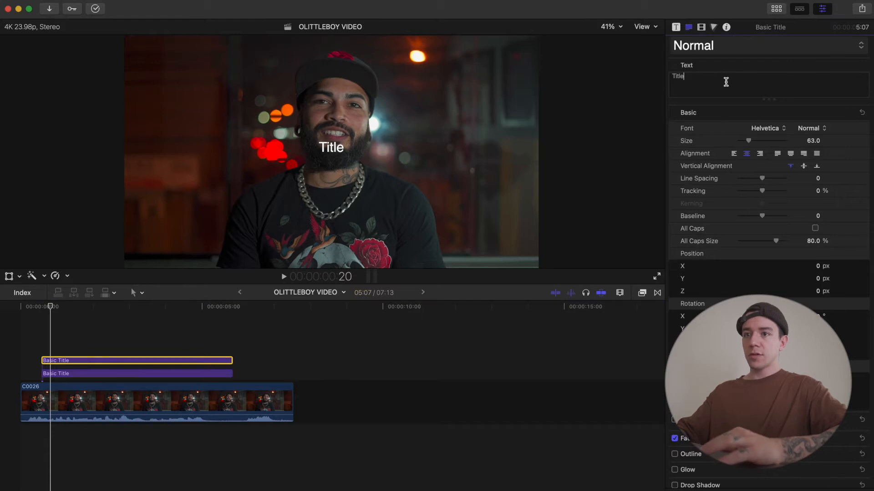
{"action": "double_click", "coordinate": [678, 76]}
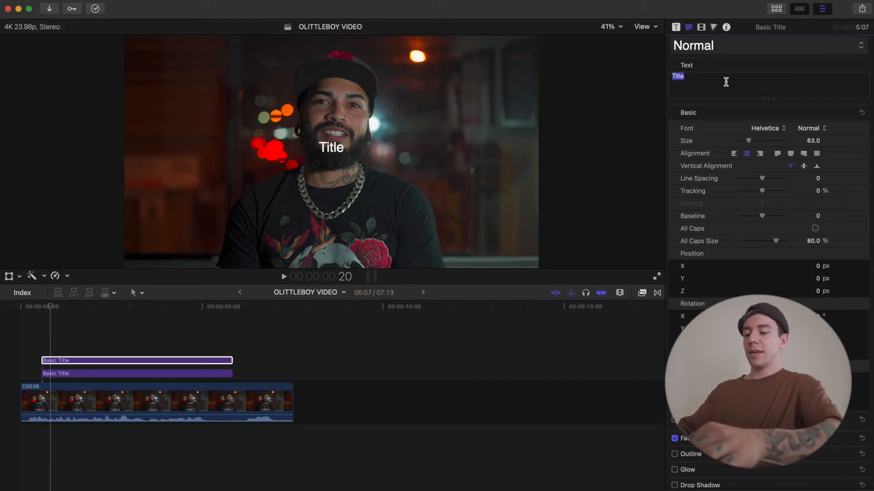
{"action": "type", "text": "LUIZ RIBEIRO"}
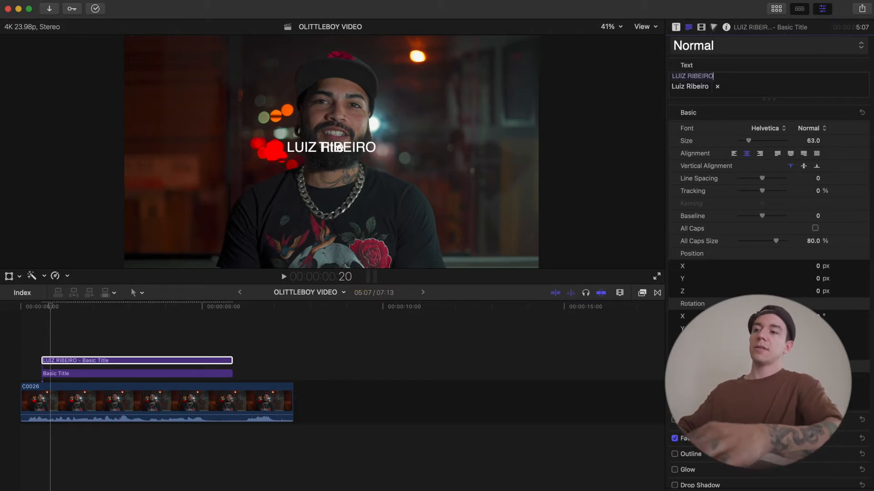
{"action": "left_click_drag", "start_coordinate": [331, 147], "coordinate": [214, 201]}
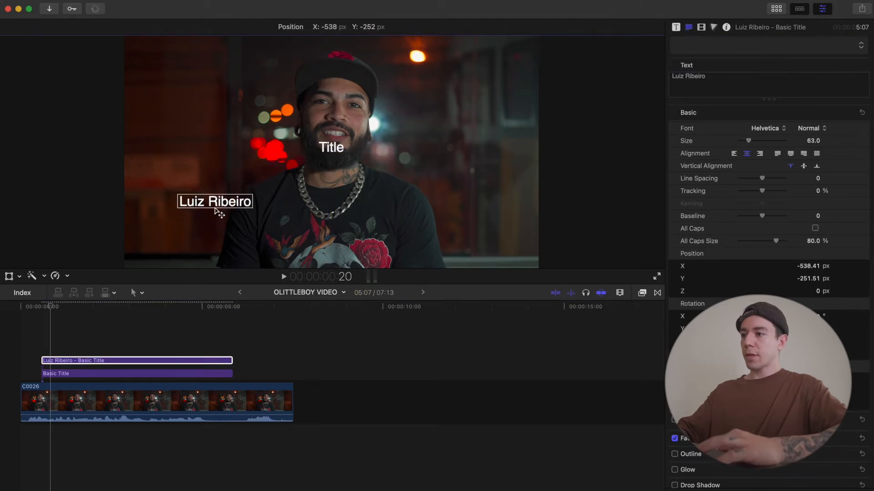
{"action": "left_click_drag", "start_coordinate": [214, 201], "coordinate": [203, 226]}
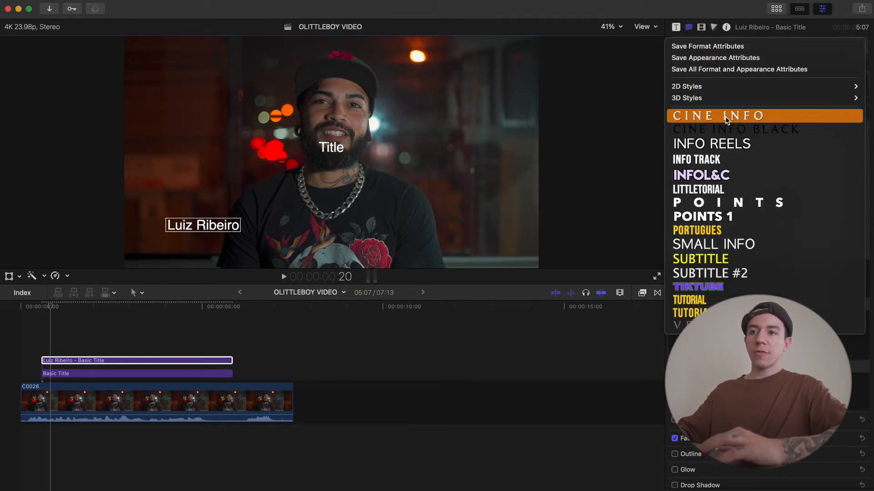
Step: Apply the CINE INFO style to the name, tighten its tracking and increase its size
{"action": "left_click", "coordinate": [717, 116]}
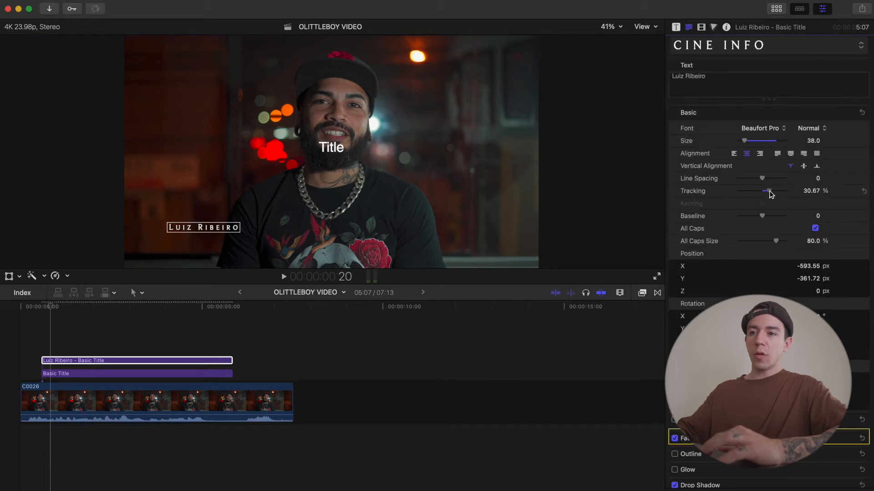
{"action": "left_click_drag", "start_coordinate": [769, 191], "coordinate": [765, 191]}
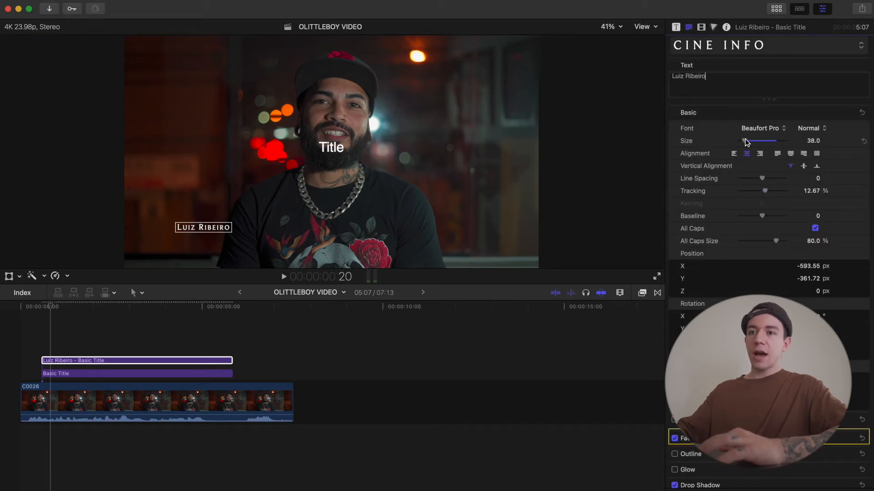
{"action": "left_click_drag", "start_coordinate": [744, 140], "coordinate": [775, 141]}
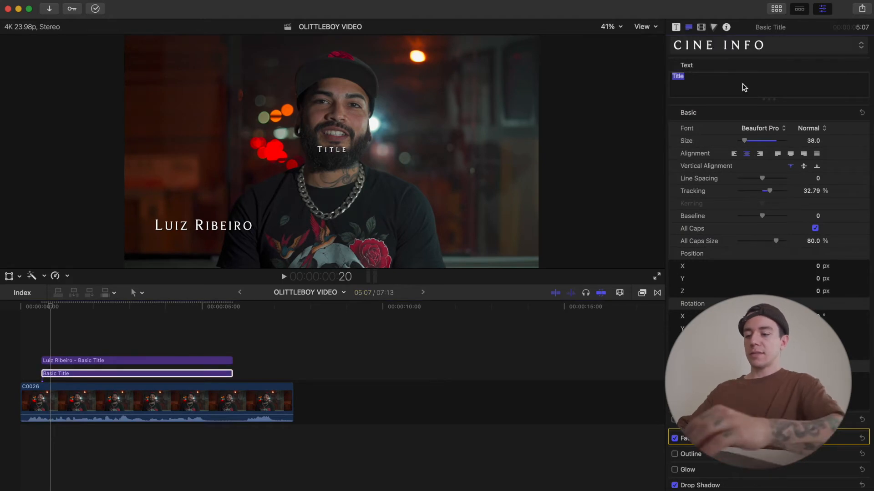
Step: Enter 'TATTOO ARTIST' in the second title, place it beneath the name, and browse fonts
{"action": "type", "text": "TATTOO ARTIST"}
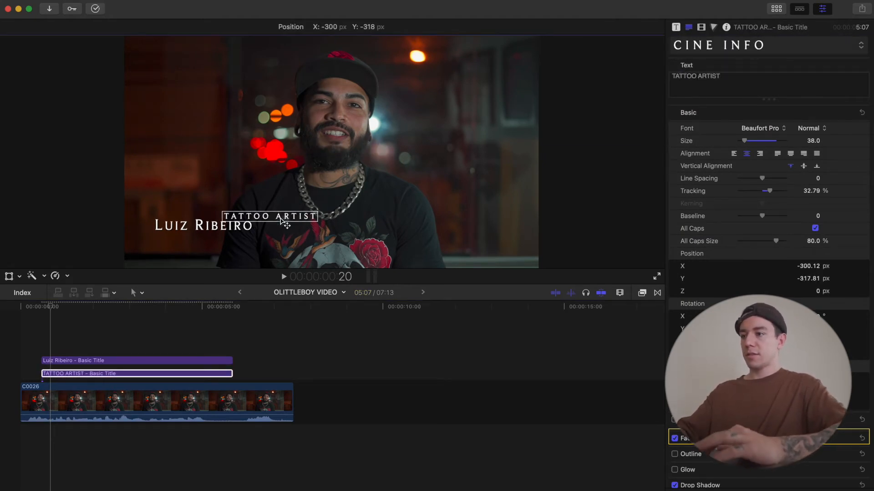
{"action": "left_click_drag", "start_coordinate": [269, 216], "coordinate": [201, 239]}
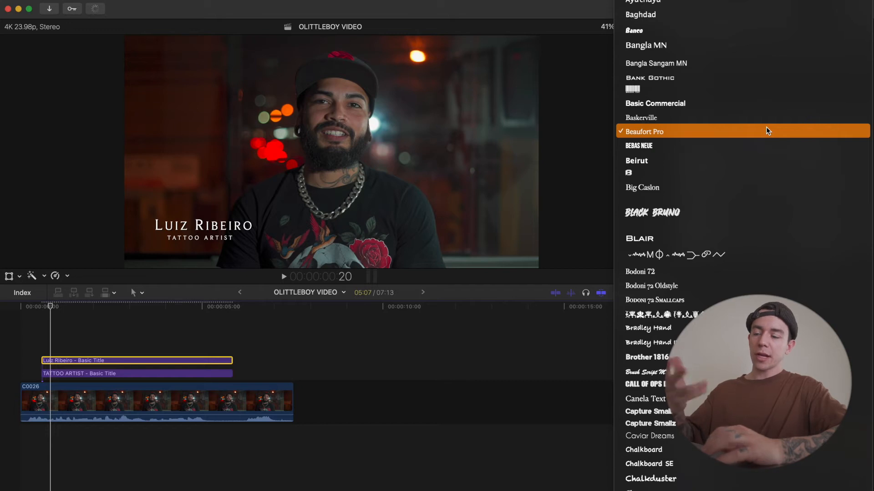
{"action": "left_click", "coordinate": [639, 146]}
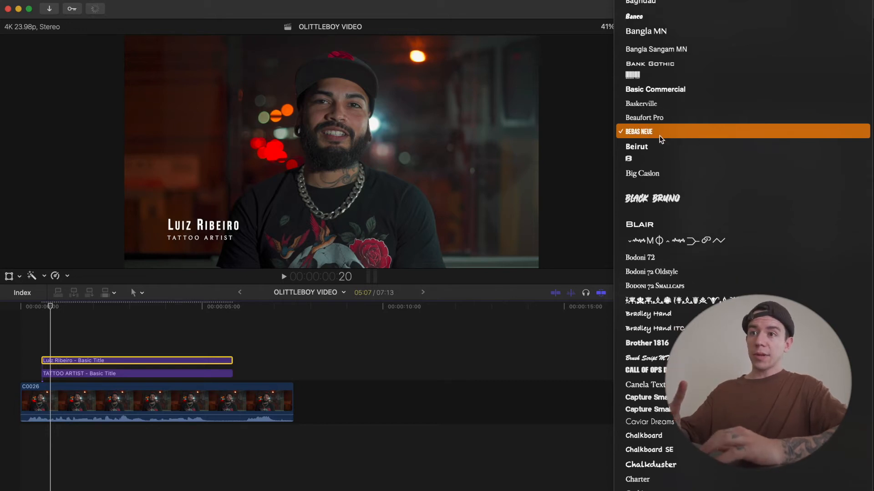
{"action": "left_click", "coordinate": [645, 117]}
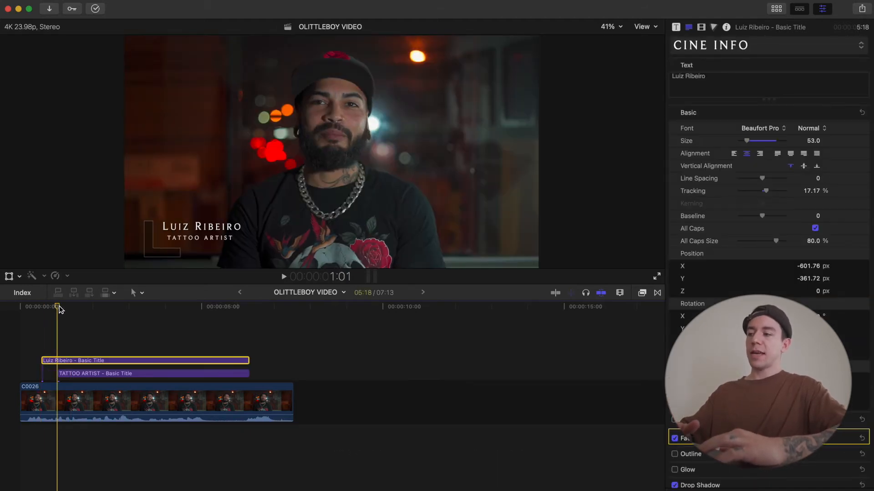
Step: Move the playhead to where the title clips begin
{"action": "left_click", "coordinate": [237, 307]}
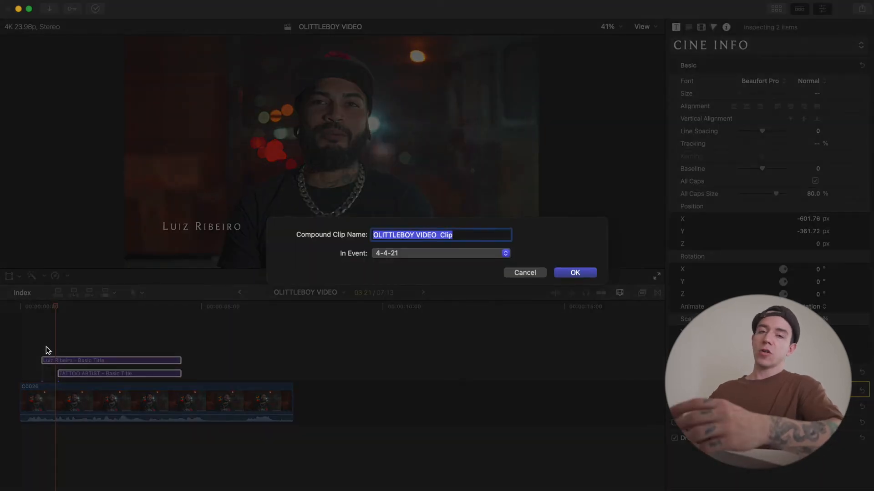
Step: Confirm the new compound clip dialog with the name 'done'
{"action": "left_click", "coordinate": [574, 272]}
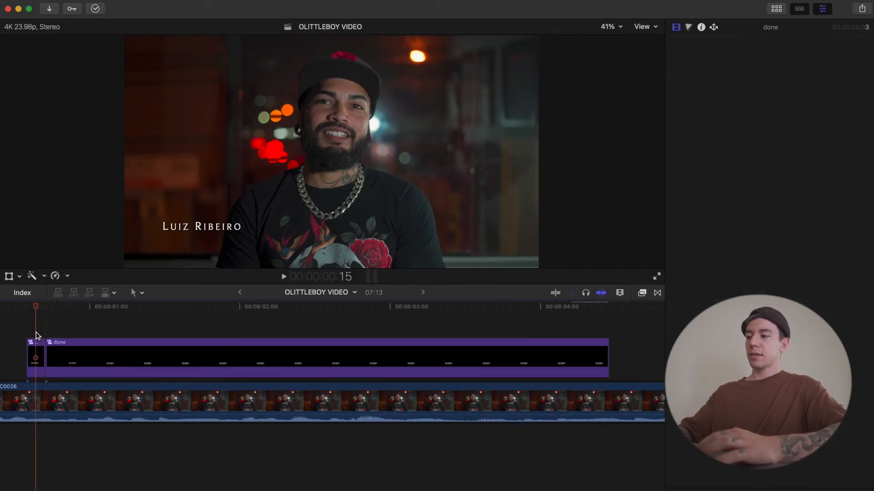
Step: Scale the compound clip's opening piece down to 85% and resize its closing piece
{"action": "left_click", "coordinate": [34, 356]}
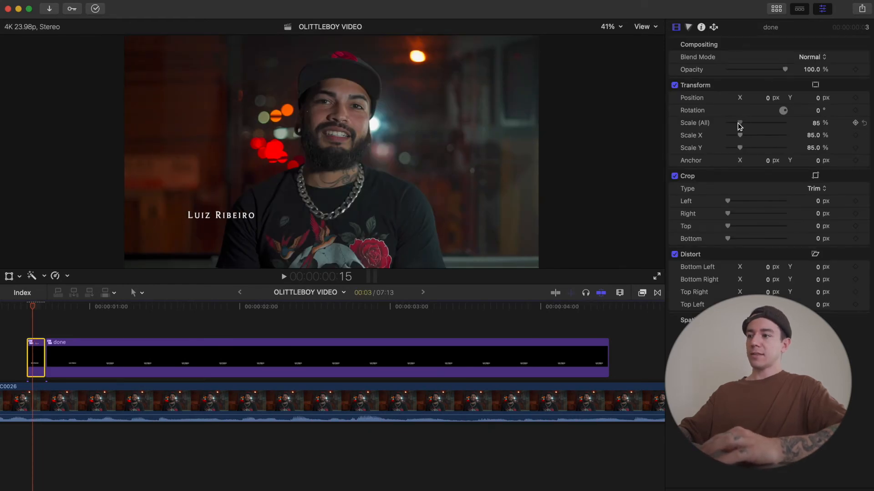
{"action": "left_click_drag", "start_coordinate": [741, 122], "coordinate": [730, 122]}
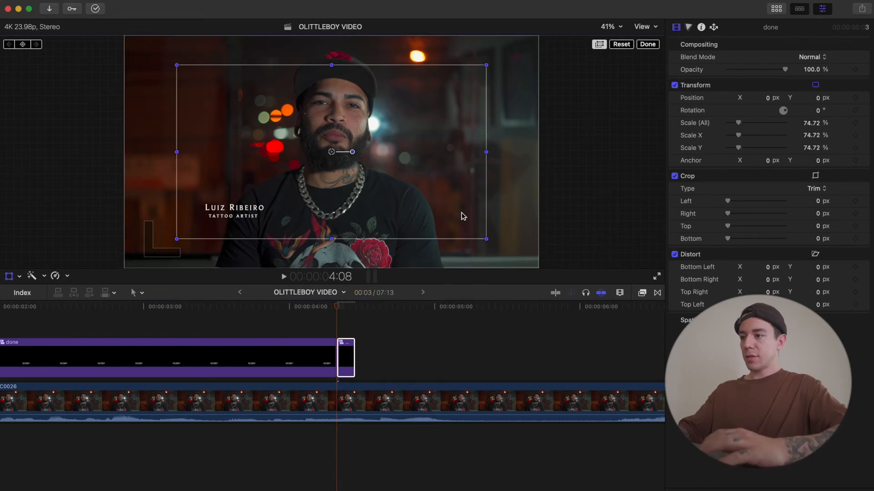
{"action": "left_click_drag", "start_coordinate": [331, 151], "coordinate": [282, 176]}
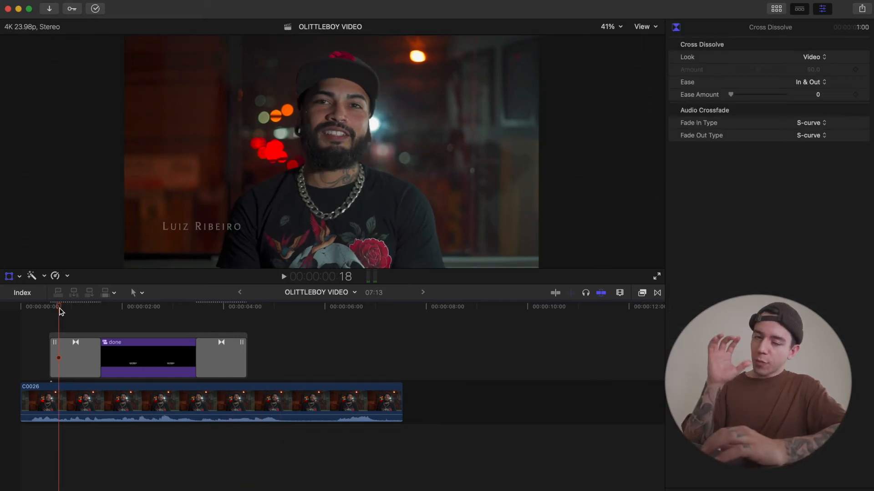
{"action": "left_click", "coordinate": [75, 357]}
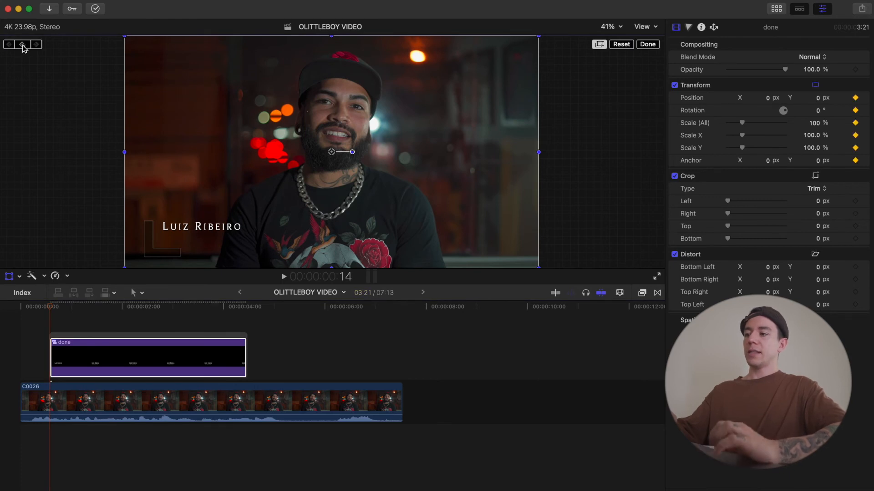
{"action": "mouse_move", "coordinate": [23, 44]}
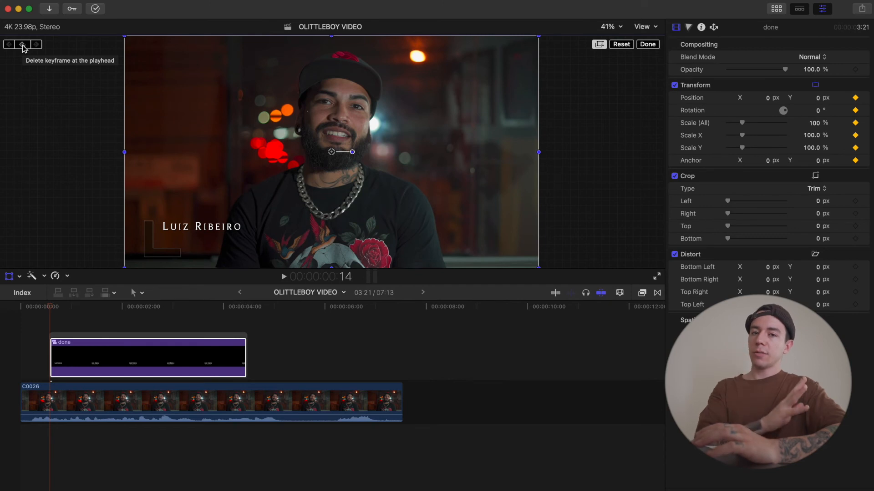
{"action": "mouse_move", "coordinate": [244, 313]}
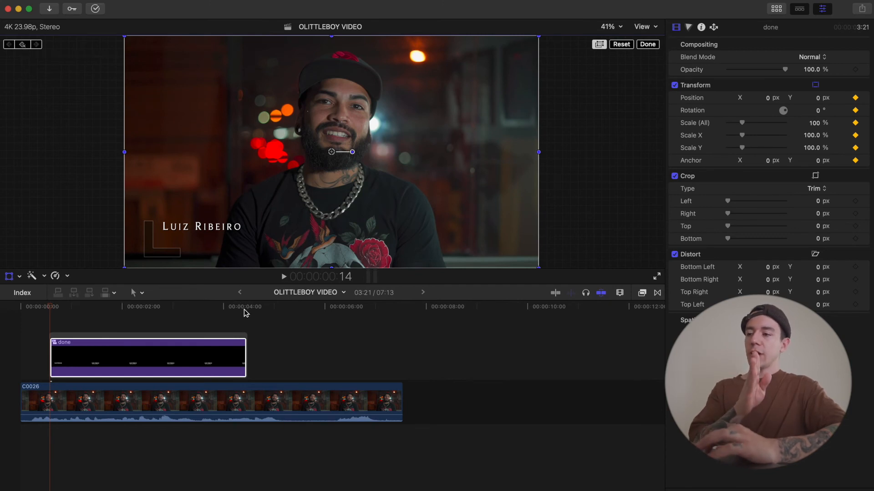
Step: Add a keyframe about four seconds in and shift the lower third right toward X 53 px
{"action": "left_click", "coordinate": [245, 307]}
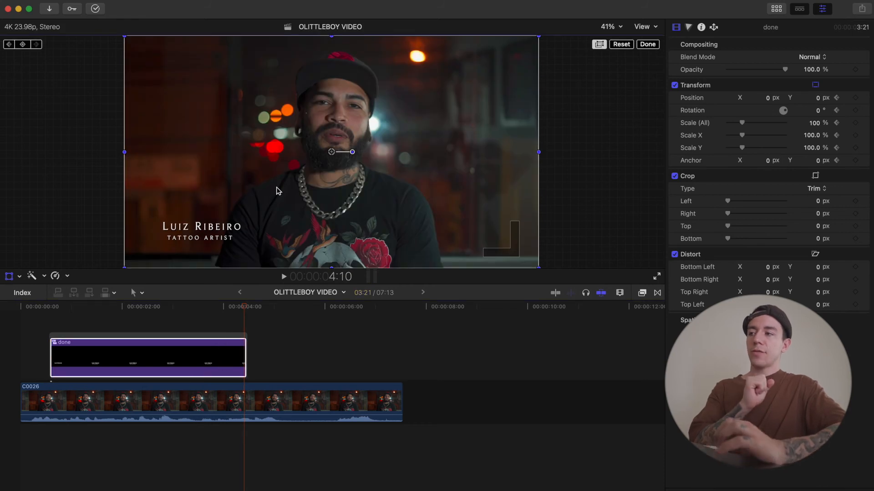
{"action": "left_click", "coordinate": [22, 45]}
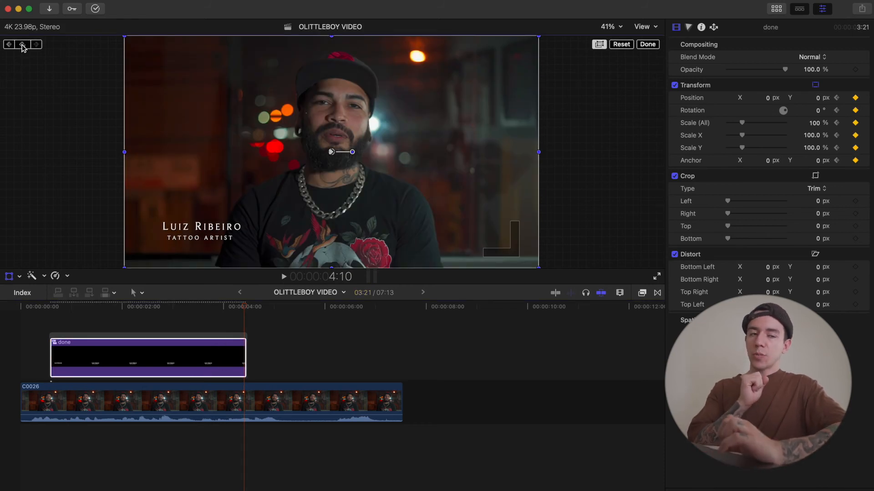
{"action": "mouse_move", "coordinate": [22, 44]}
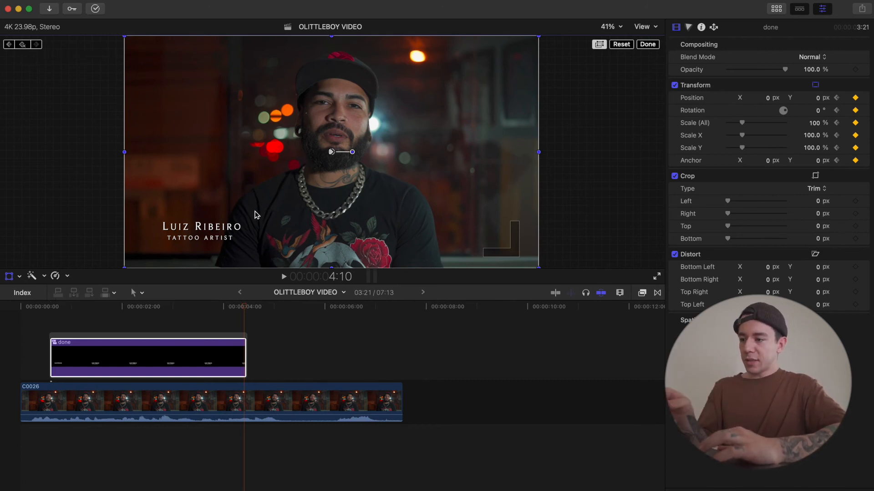
{"action": "left_click_drag", "start_coordinate": [352, 151], "coordinate": [356, 151]}
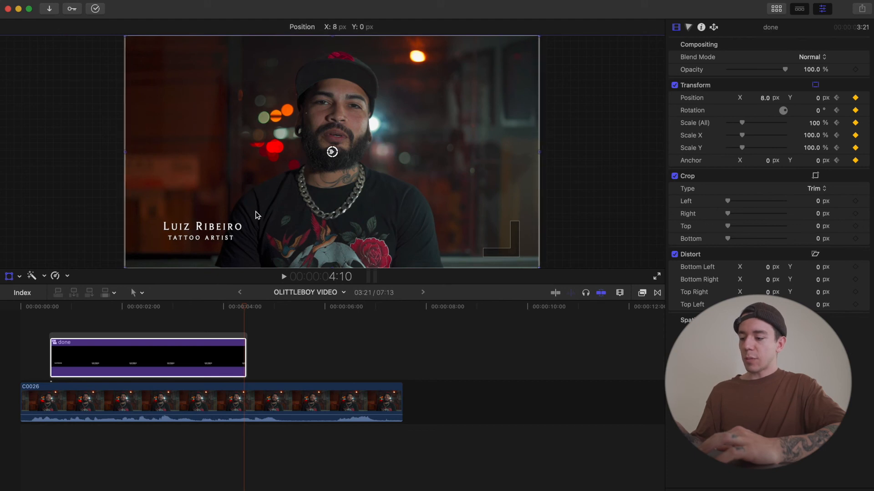
{"action": "left_click_drag", "start_coordinate": [332, 151], "coordinate": [357, 152]}
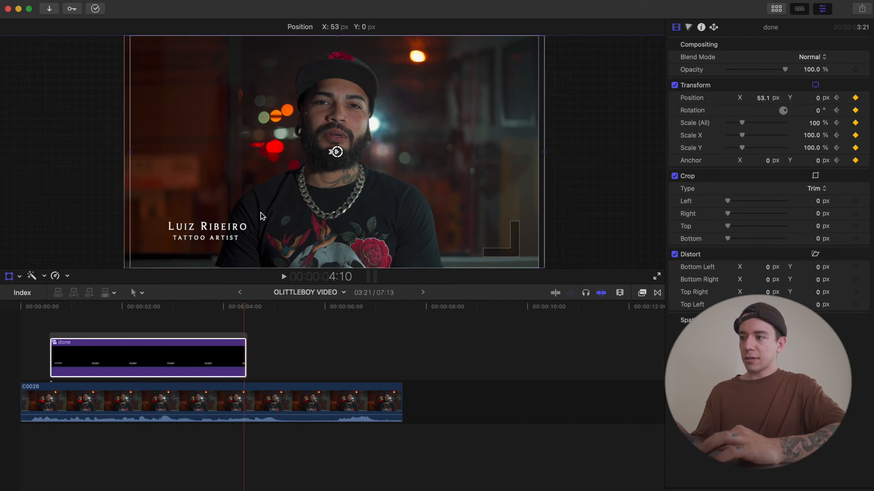